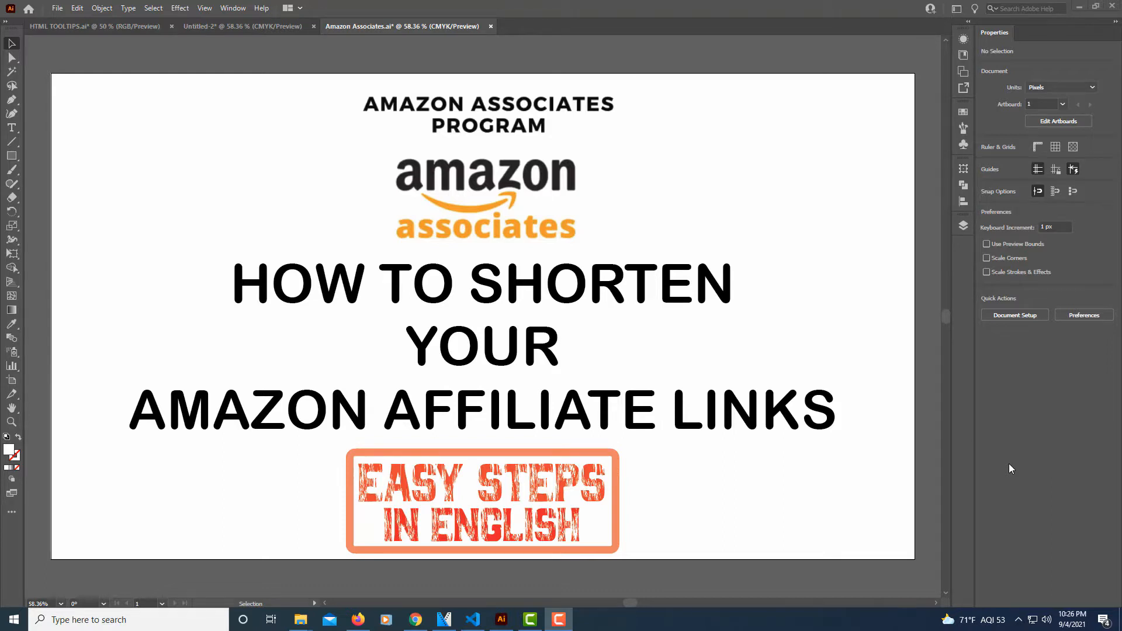
pyautogui.moveTo(938, 437)
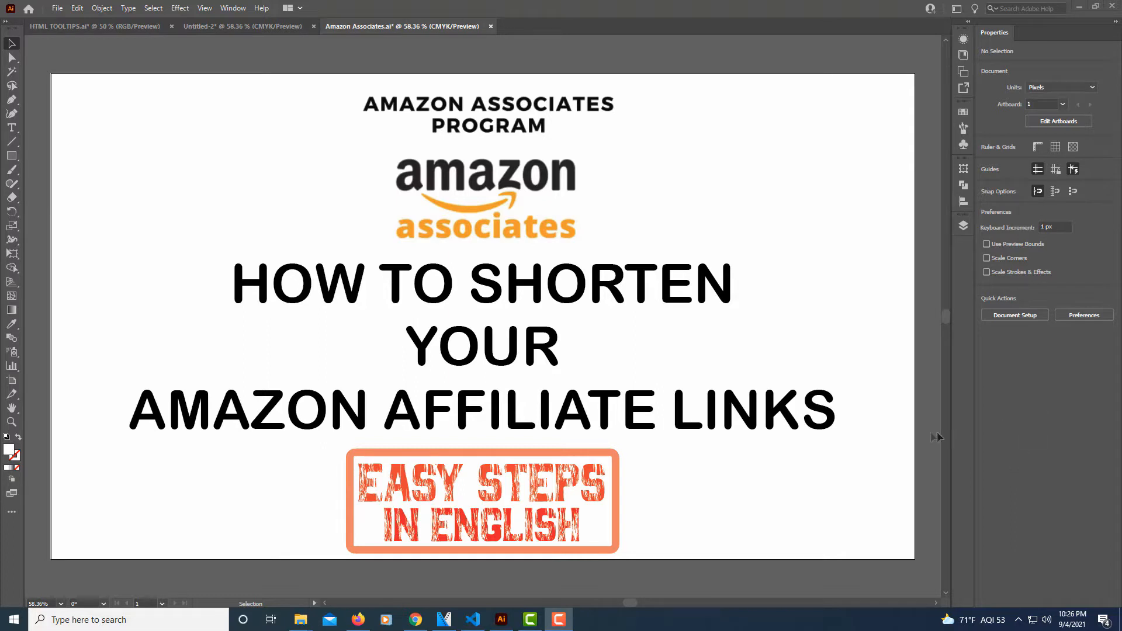
pyautogui.moveTo(694, 484)
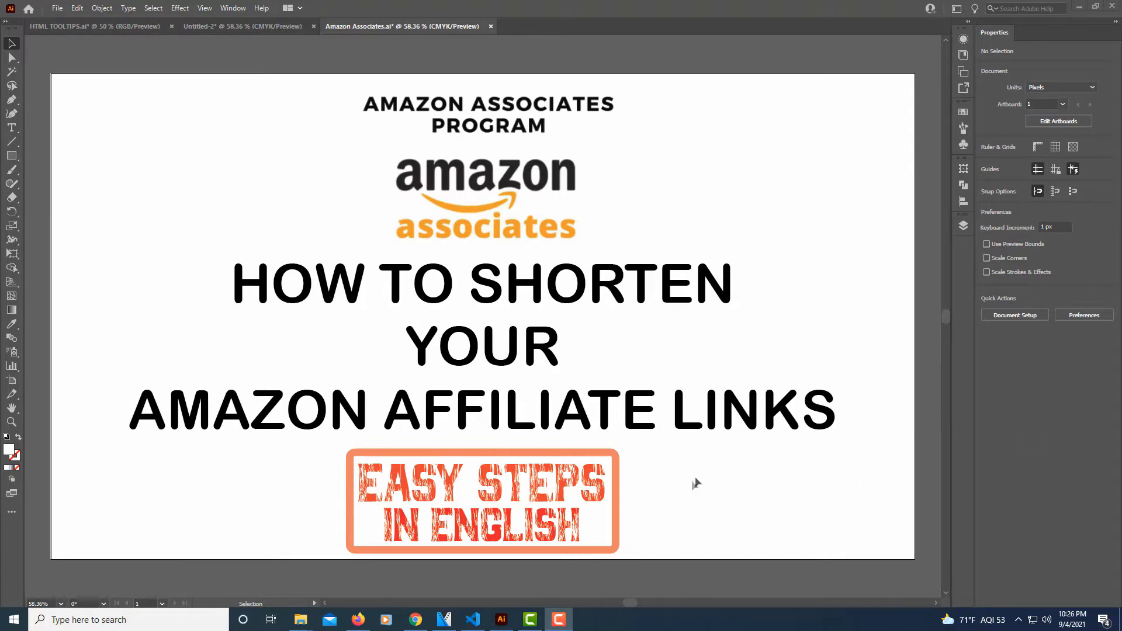
# - Bring up the Amazon product page for the Kindle edition of Second Sight
pyautogui.click(414, 619)
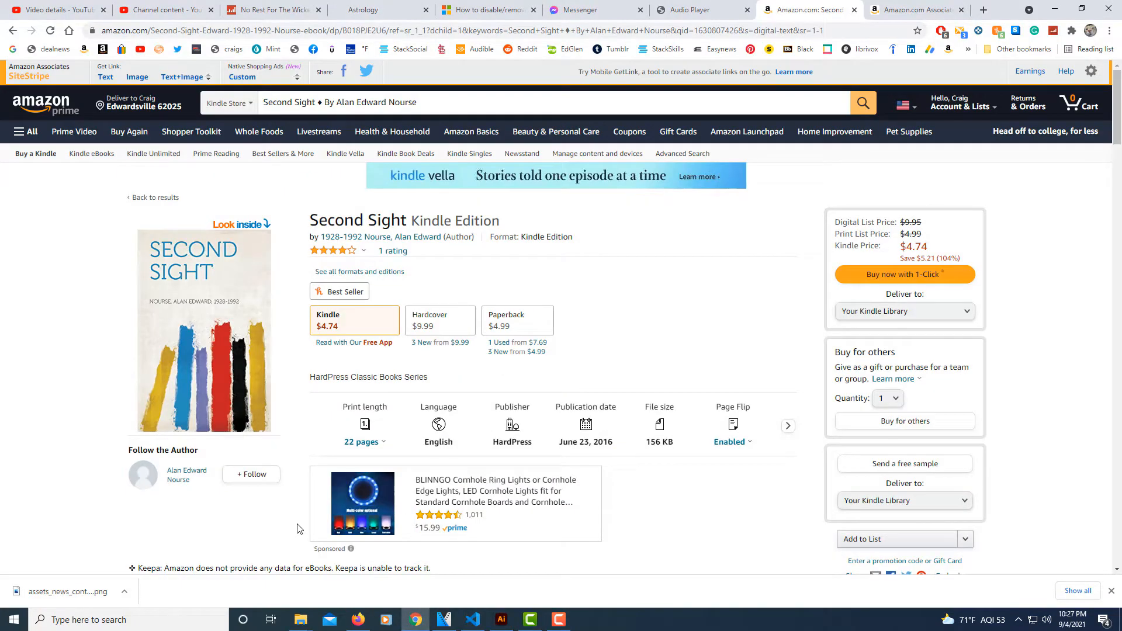
pyautogui.moveTo(420, 413)
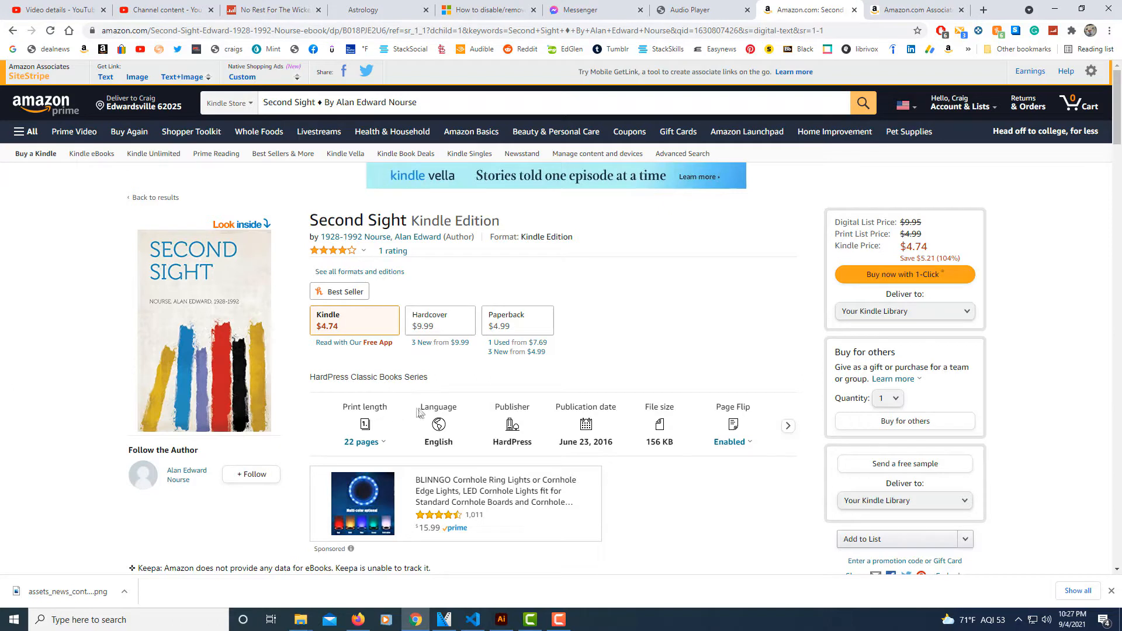
pyautogui.moveTo(418, 410)
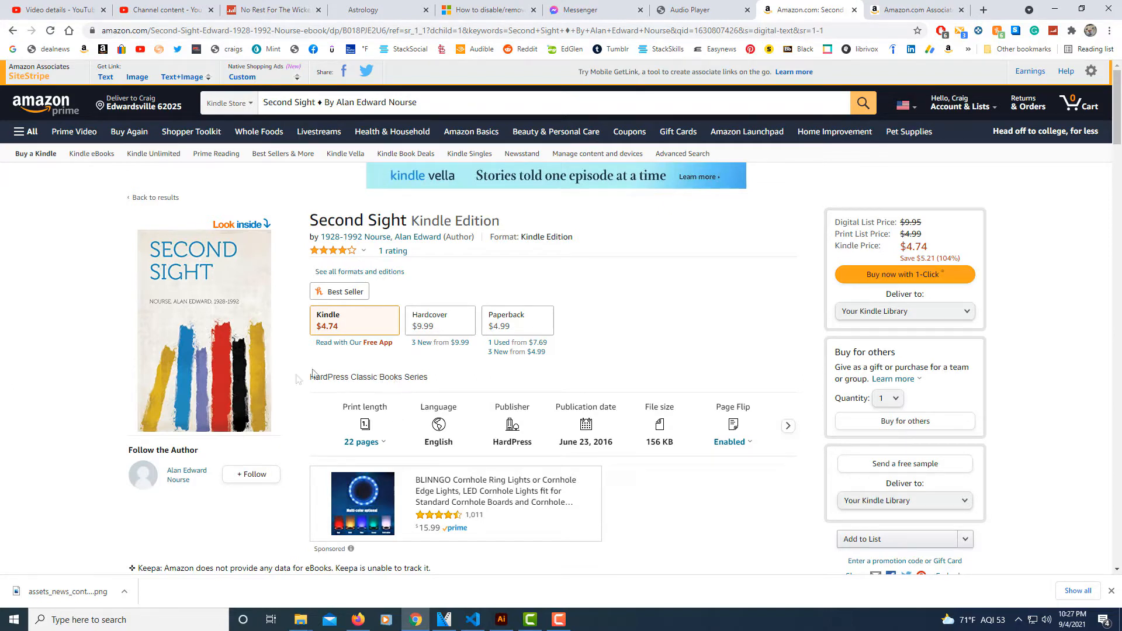
pyautogui.moveTo(259, 327)
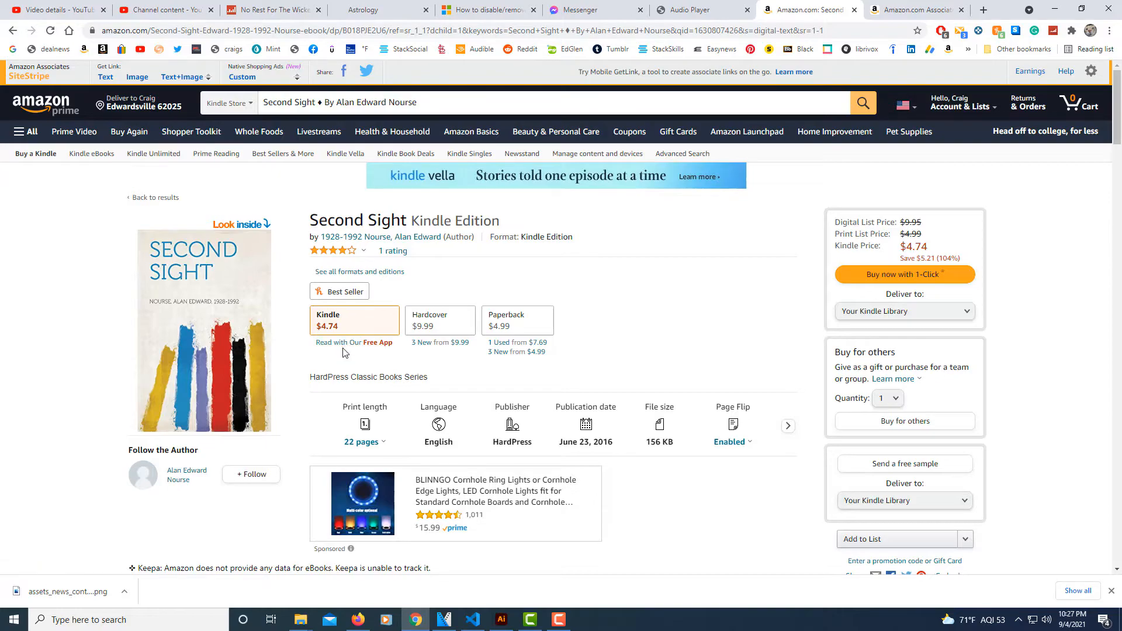
# - Select the ASIN B018PJE2U6 in Product details and head to the Associates home page
pyautogui.scroll(-3)
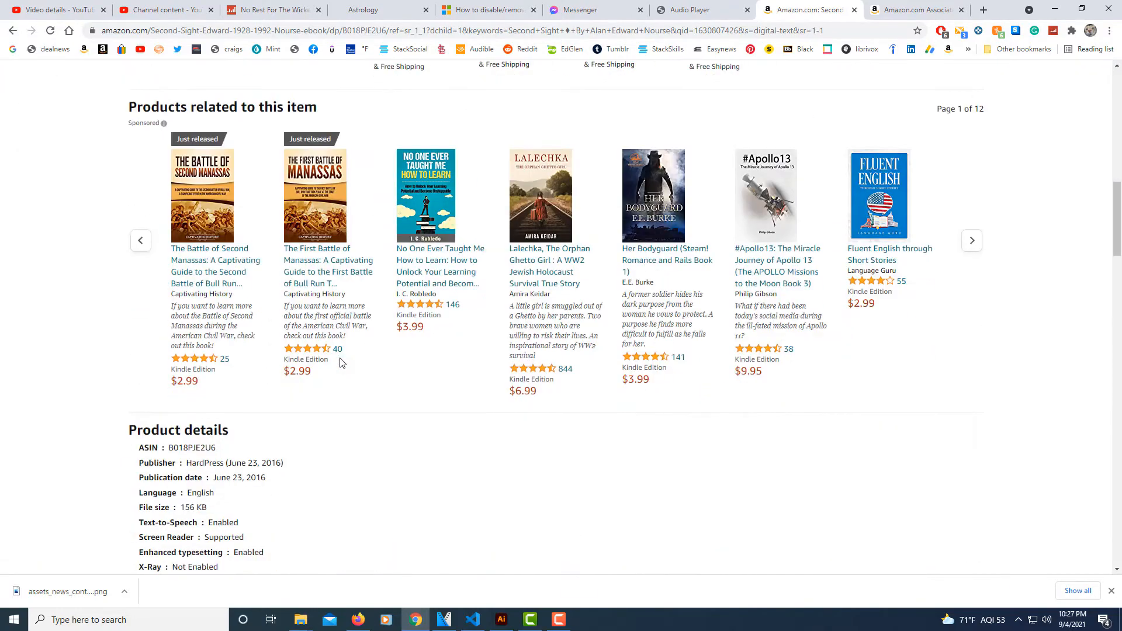
pyautogui.scroll(-3)
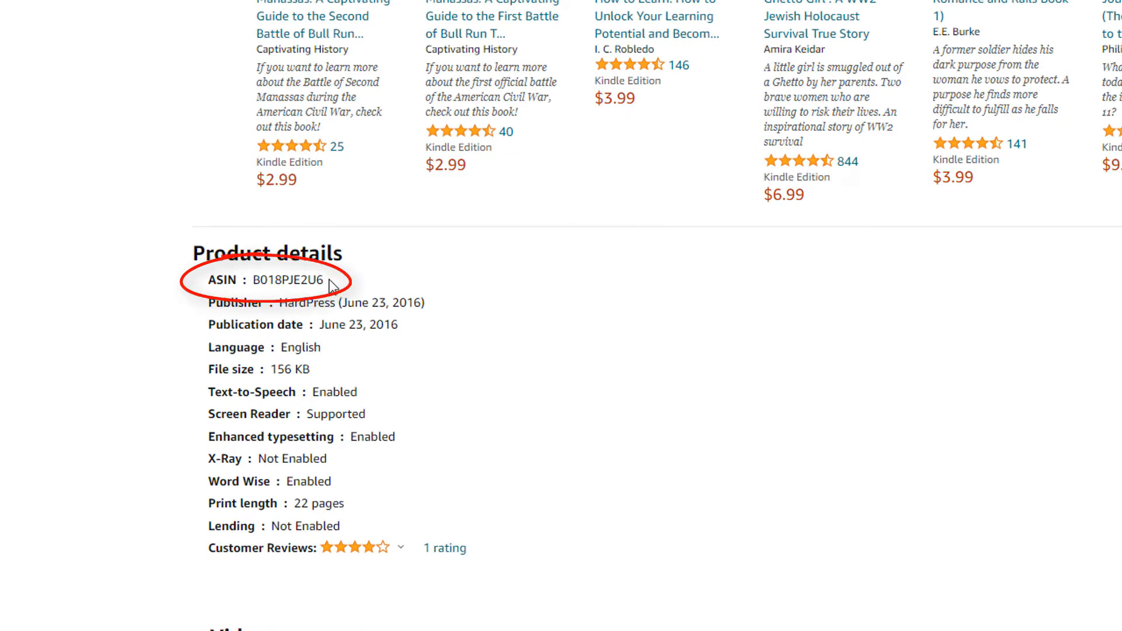
pyautogui.doubleClick(288, 279)
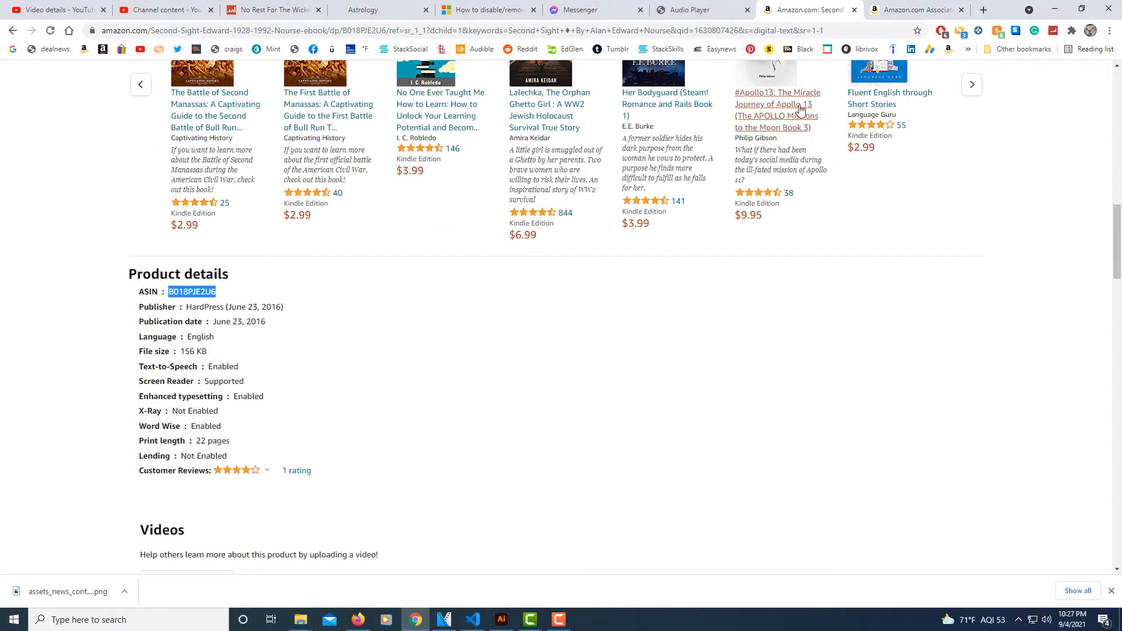
pyautogui.click(914, 9)
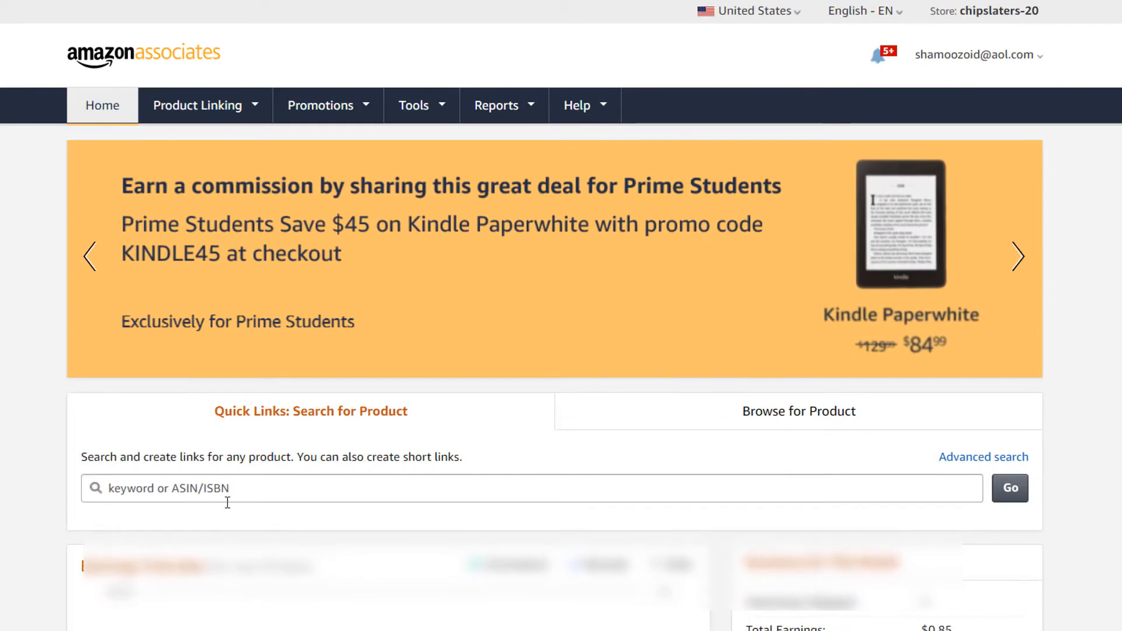
# - Search Quick Links for ASIN B018PJE2U6 to find Second Sight
pyautogui.click(1010, 489)
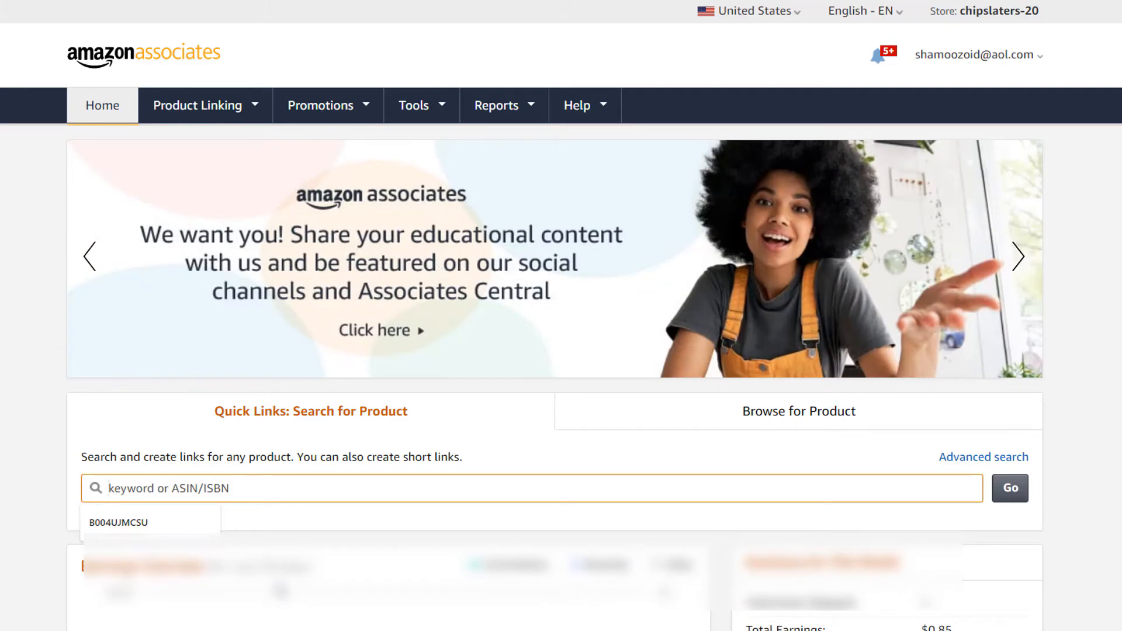
pyautogui.write('B018PJE2U6')
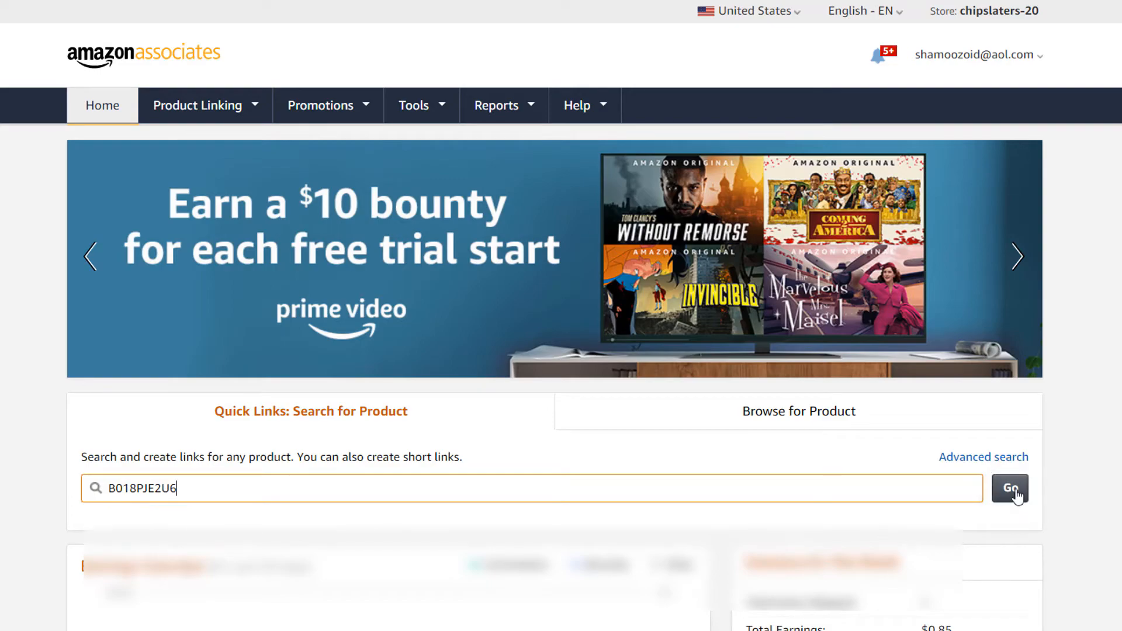
pyautogui.click(1010, 489)
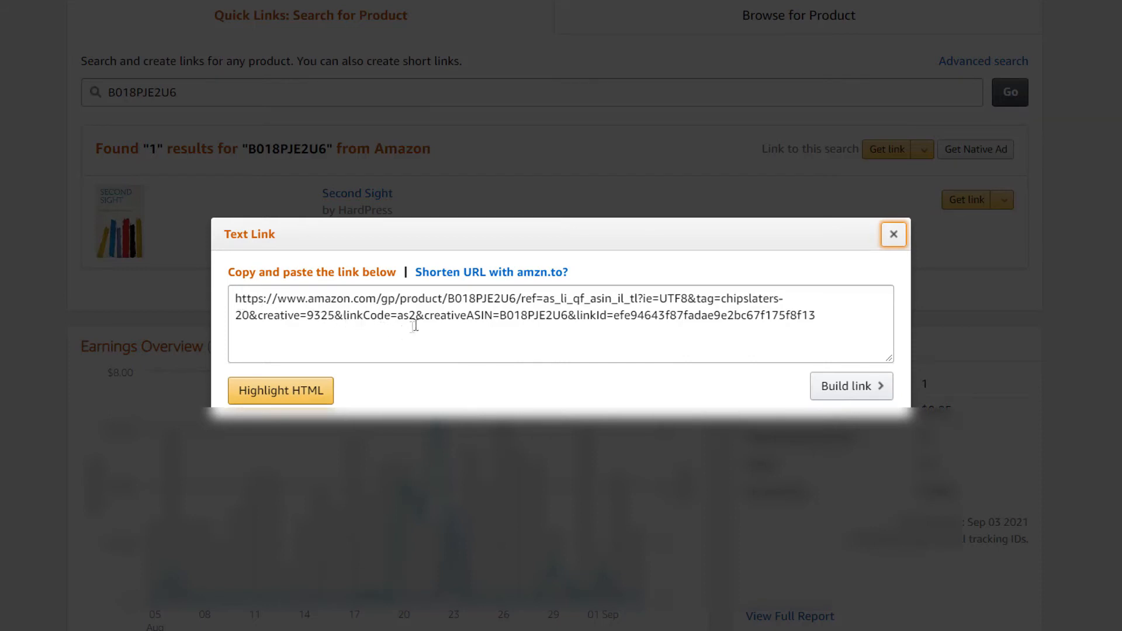
pyautogui.moveTo(448, 279)
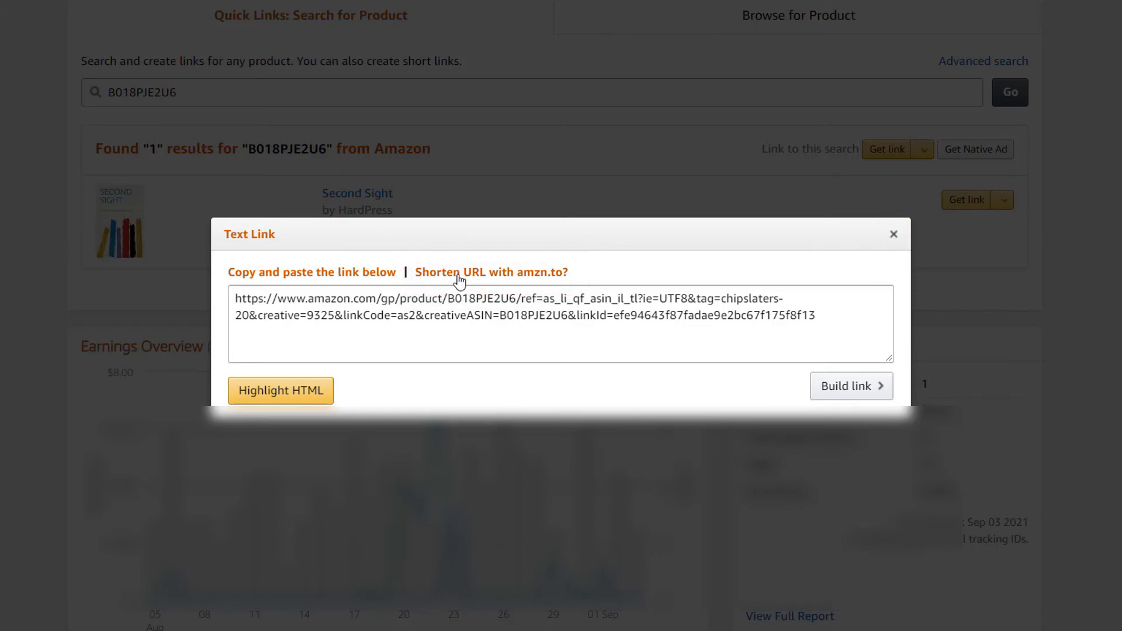
pyautogui.click(490, 272)
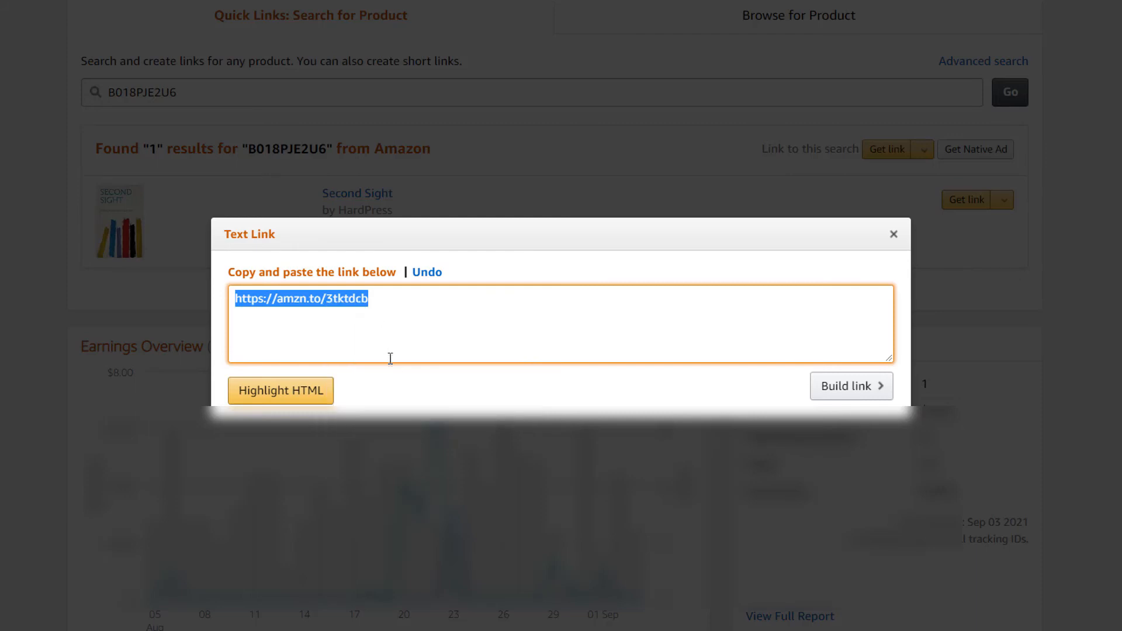
pyautogui.moveTo(390, 372)
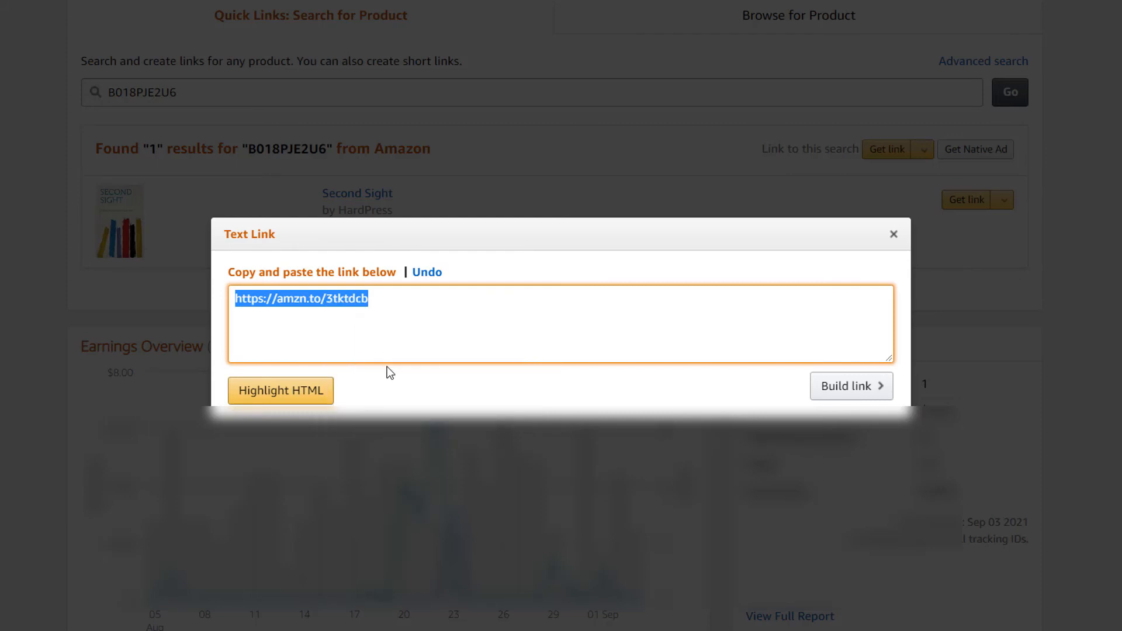